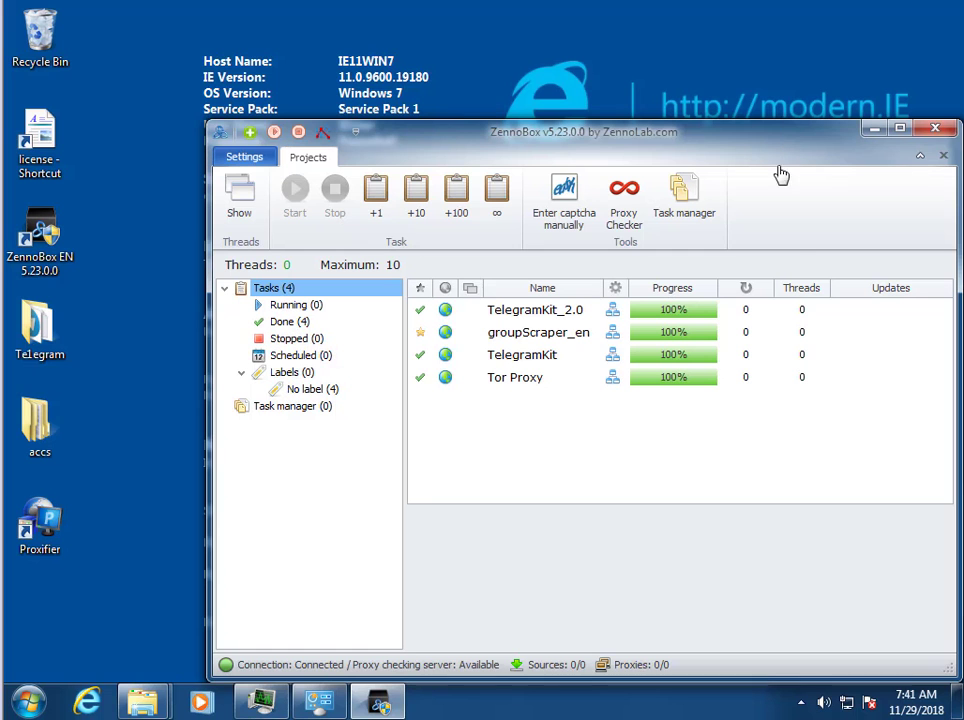
# Step: Set TelegramKit's work mode to 'Auth in web (create *.zpprofile)' and browse for the accounts table
pyautogui.click(522, 354)
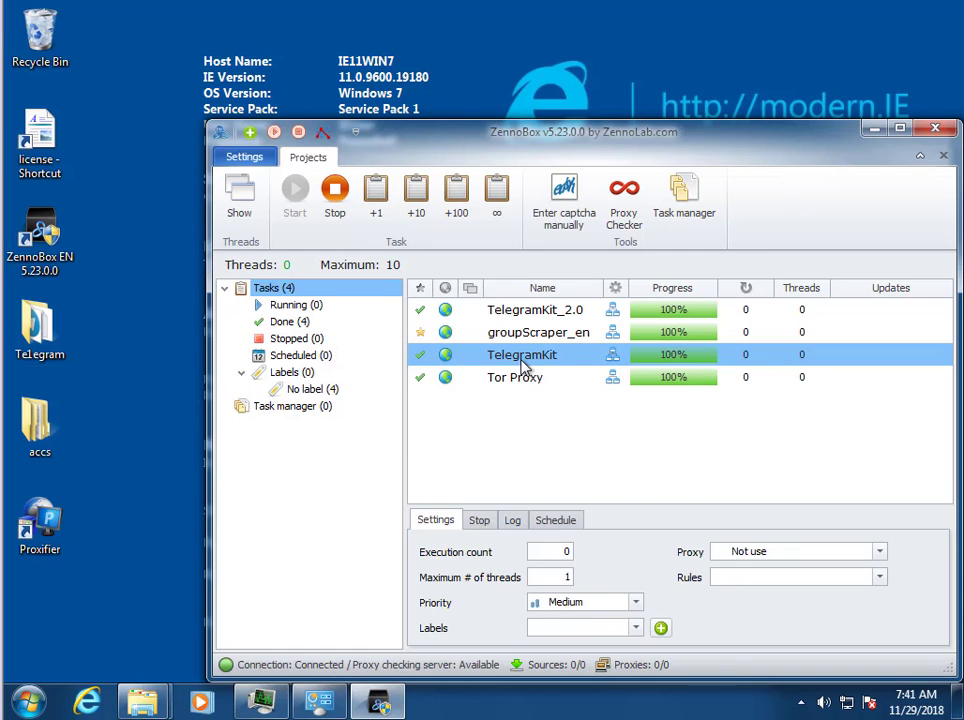
pyautogui.doubleClick(521, 354)
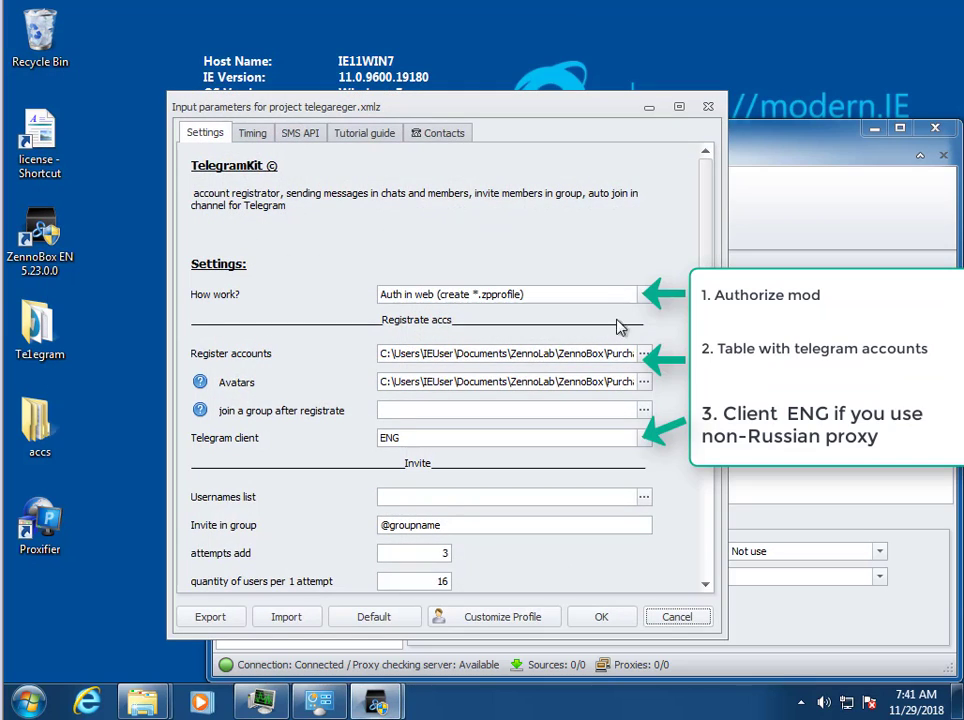
pyautogui.click(643, 294)
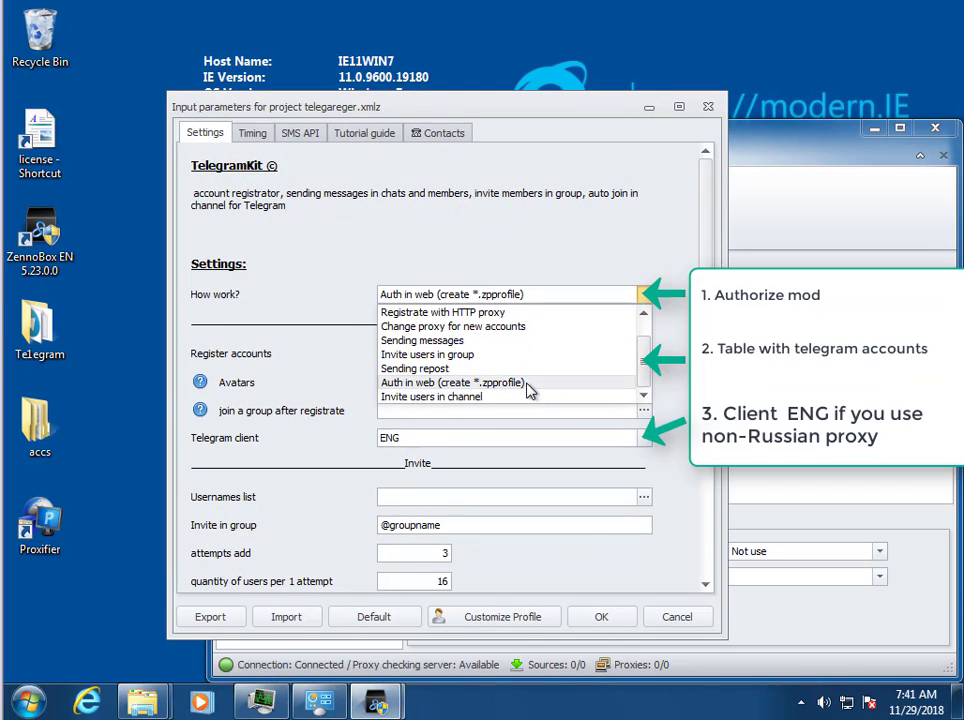
pyautogui.click(453, 382)
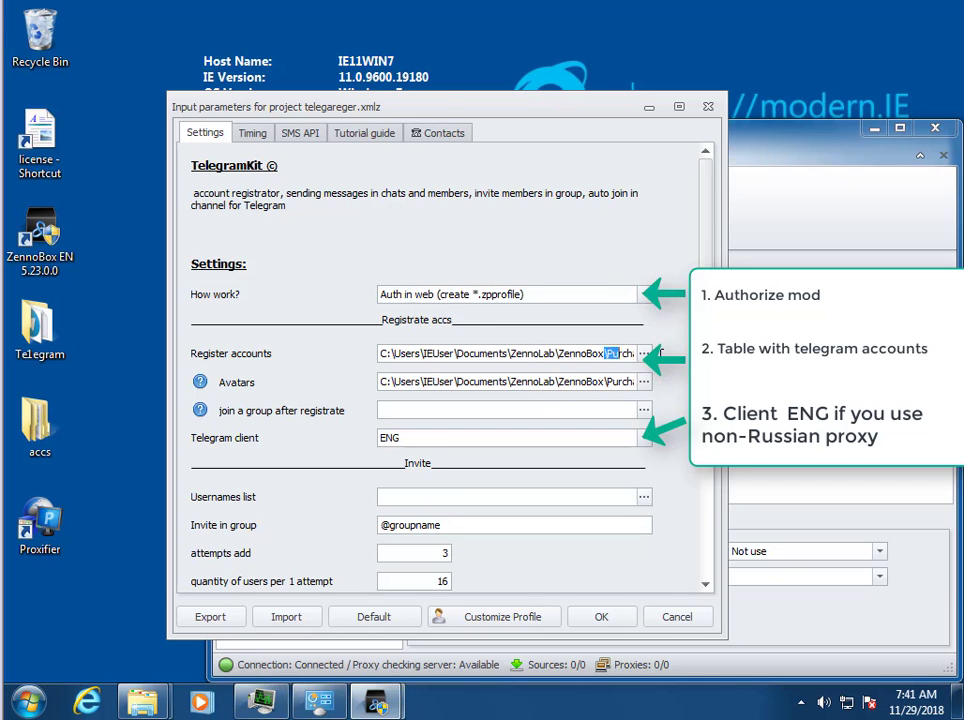
pyautogui.click(644, 353)
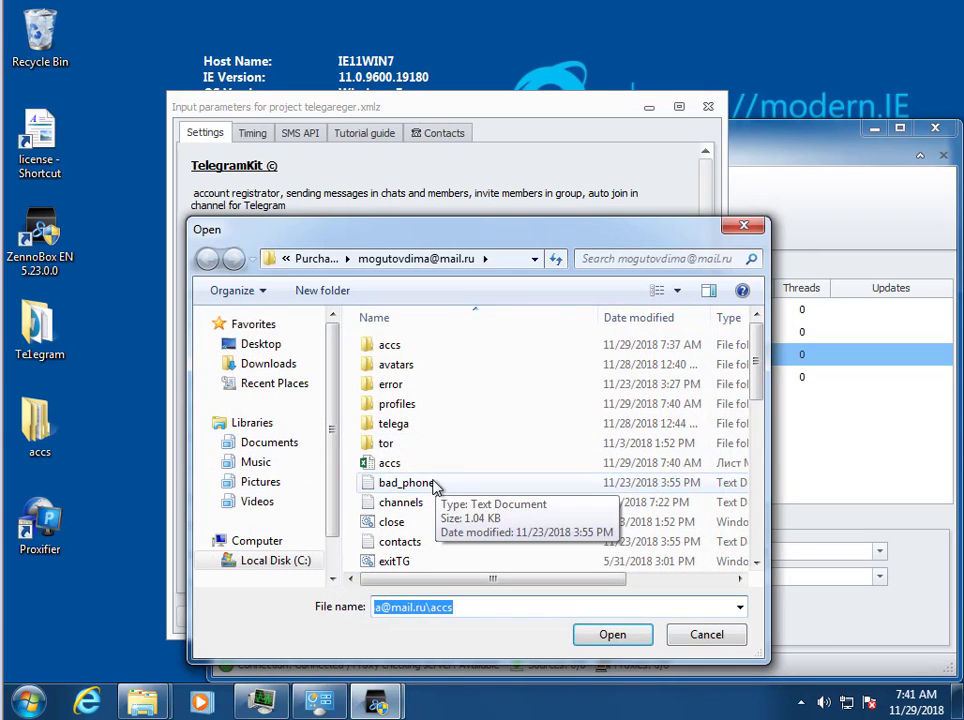
# Step: Open the accs table from the file picker's right-click menu to view codes, phones and statuses
pyautogui.rightClick(389, 462)
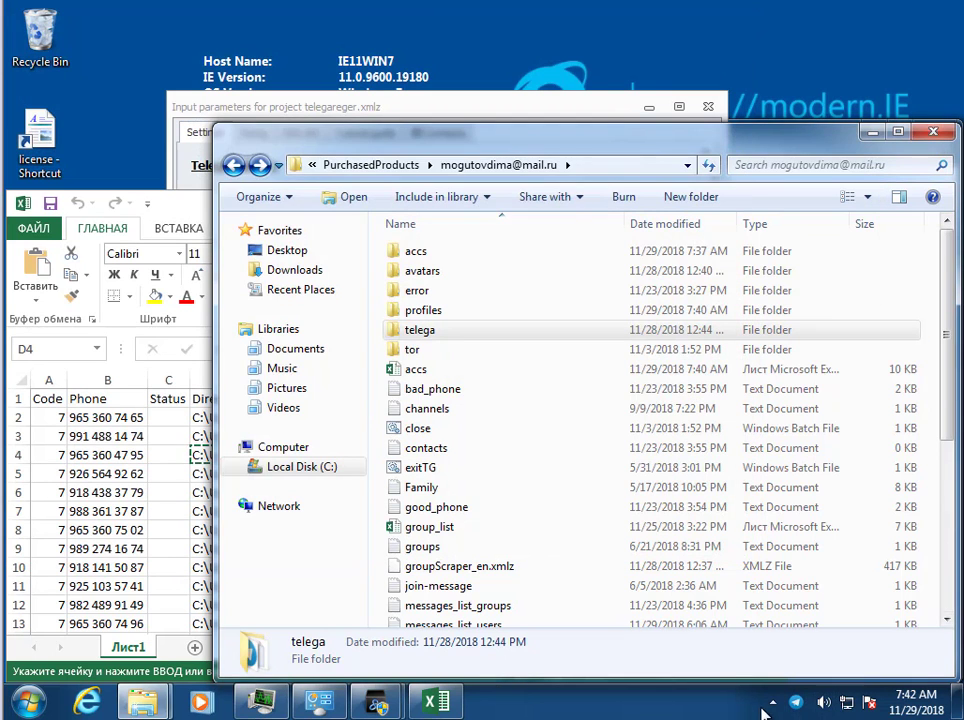
# Step: Close the Explorer folder, leaving accs.xlsx as the Register accounts table
pyautogui.click(772, 701)
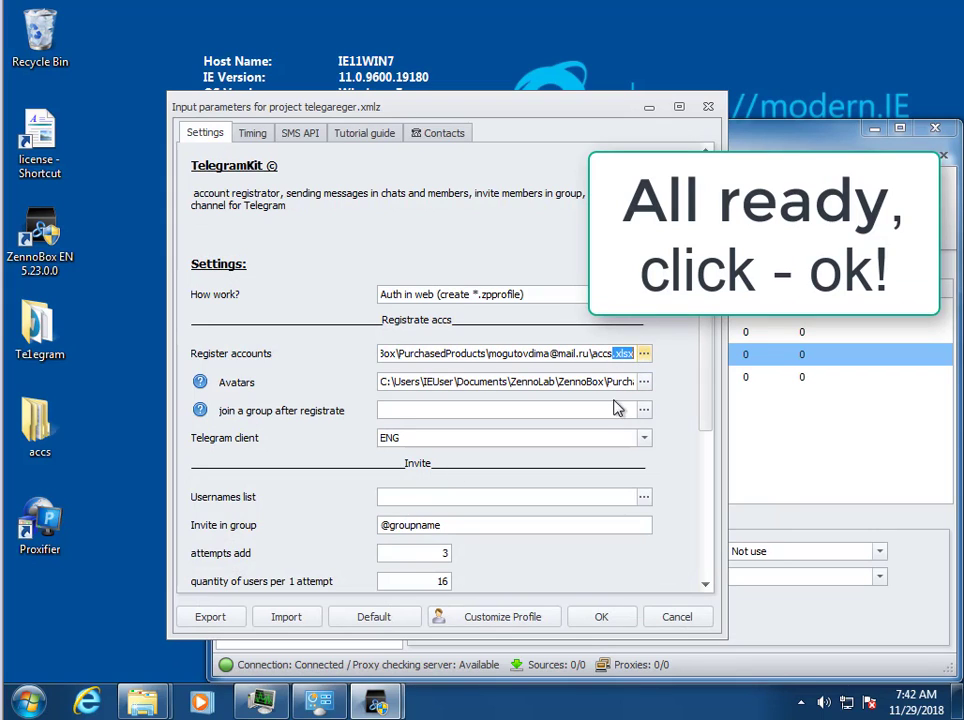
# Step: Keep the ENG Telegram client, confirm settings, and run TelegramKit with one thread
pyautogui.click(643, 437)
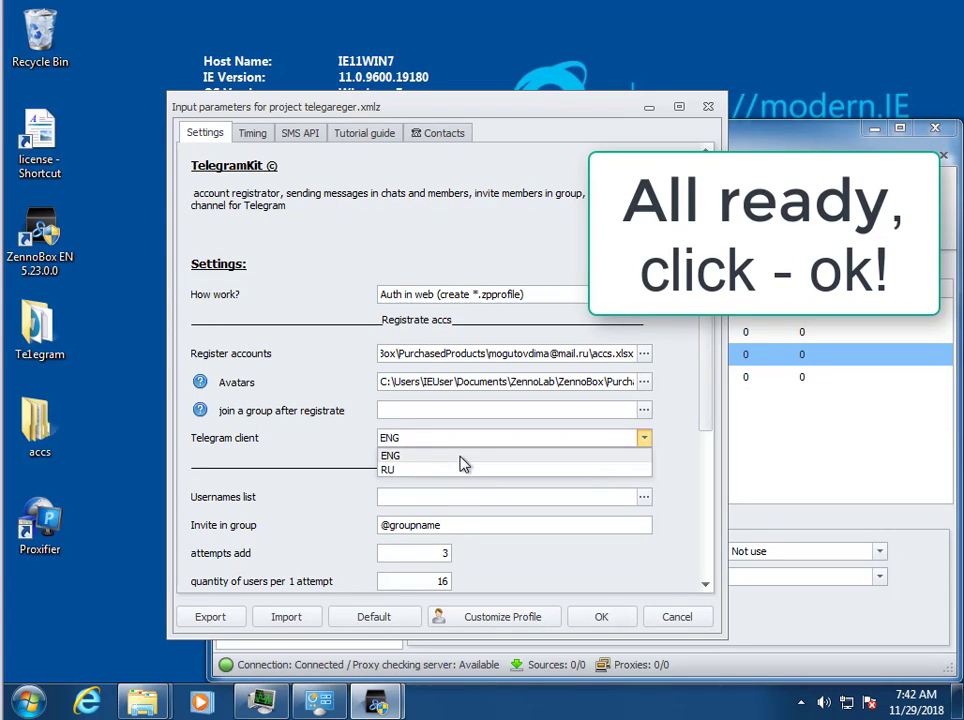
pyautogui.click(390, 455)
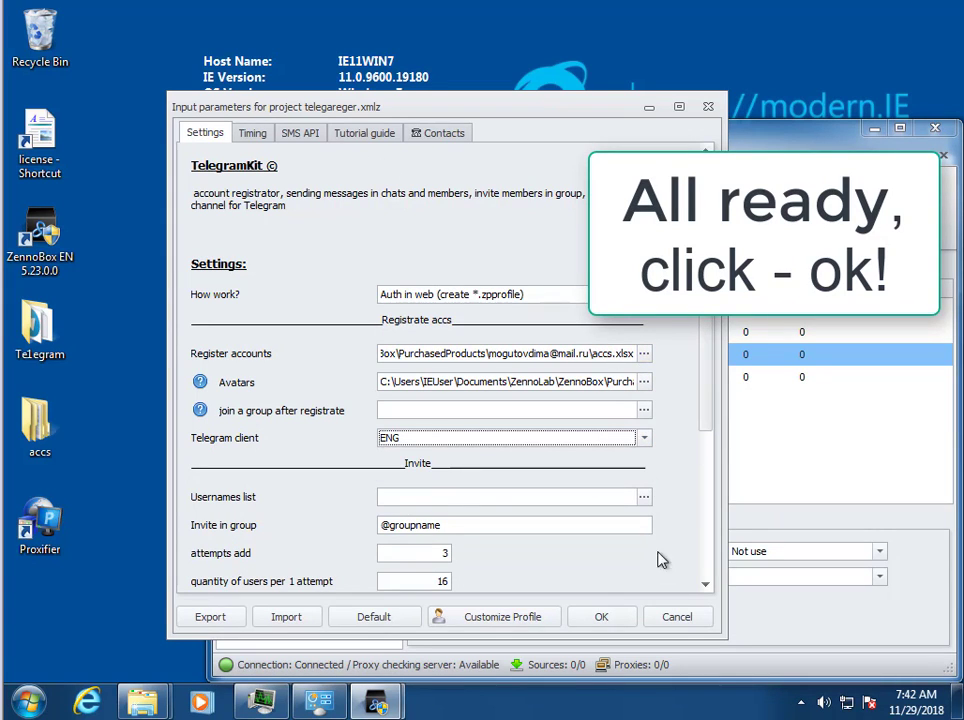
pyautogui.click(601, 616)
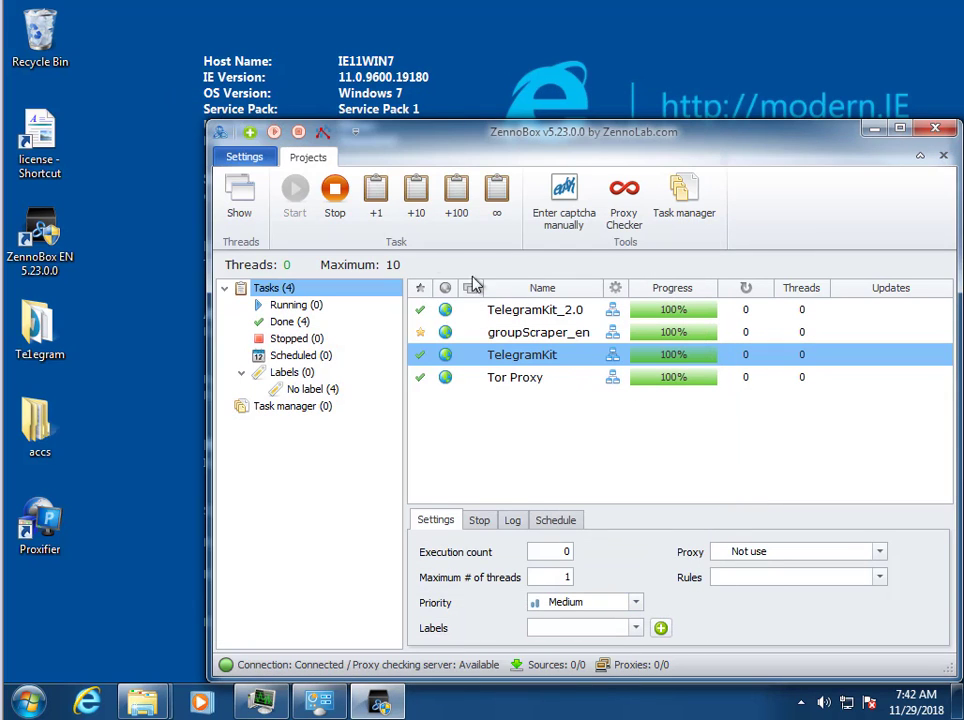
pyautogui.click(513, 519)
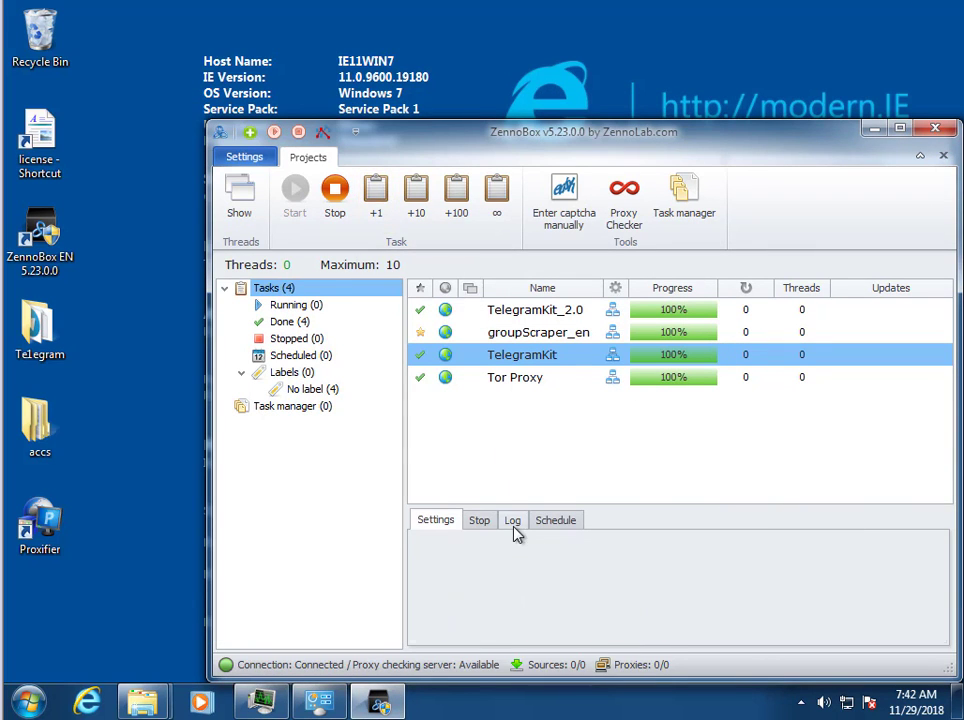
pyautogui.click(512, 519)
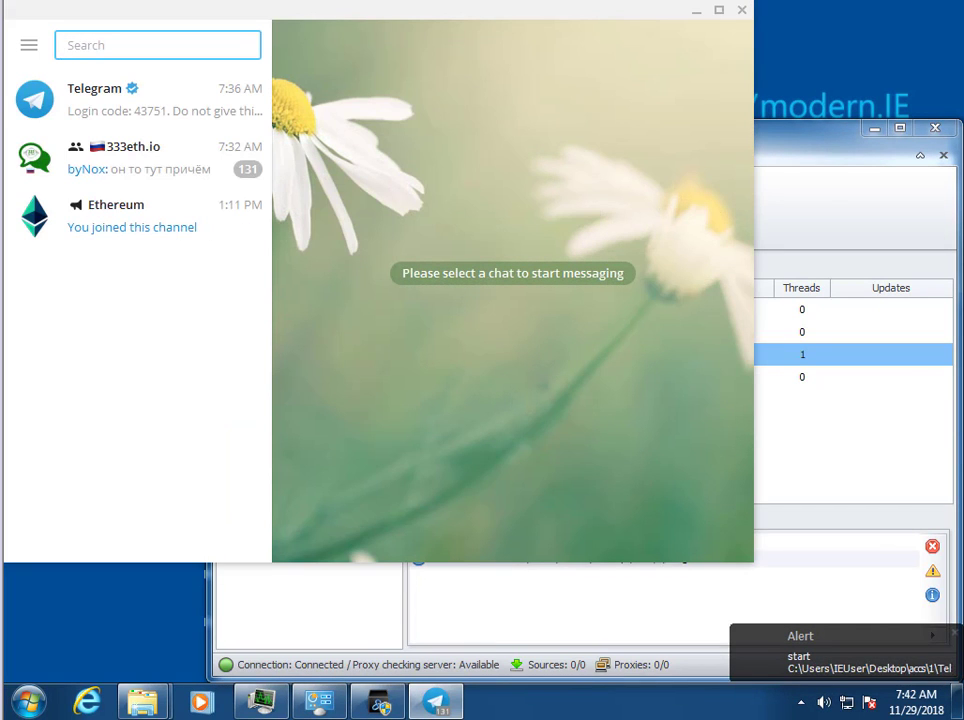
pyautogui.click(158, 45)
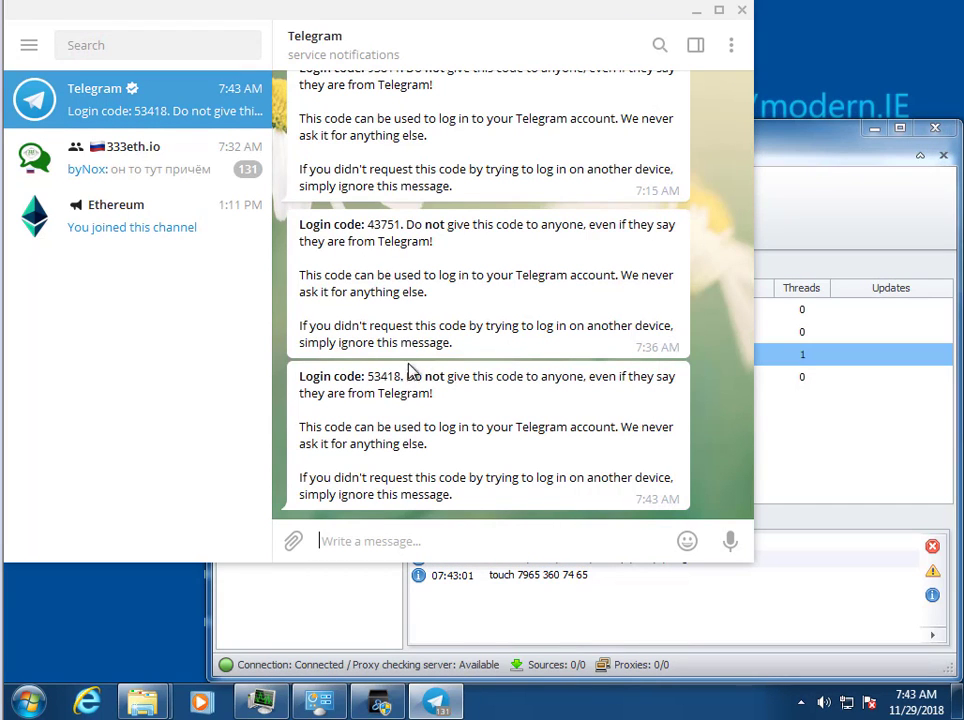
pyautogui.doubleClick(384, 376)
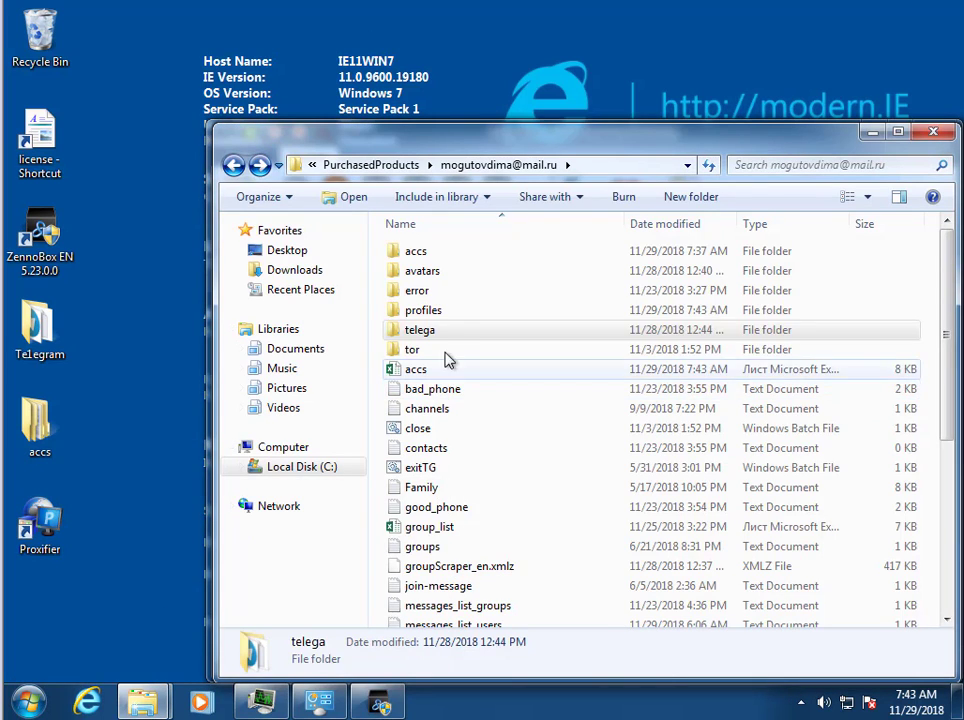
# Step: Confirm 'ZP965 360 74 65.zpprofile' in the profiles folder, then return to the task log
pyautogui.doubleClick(423, 309)
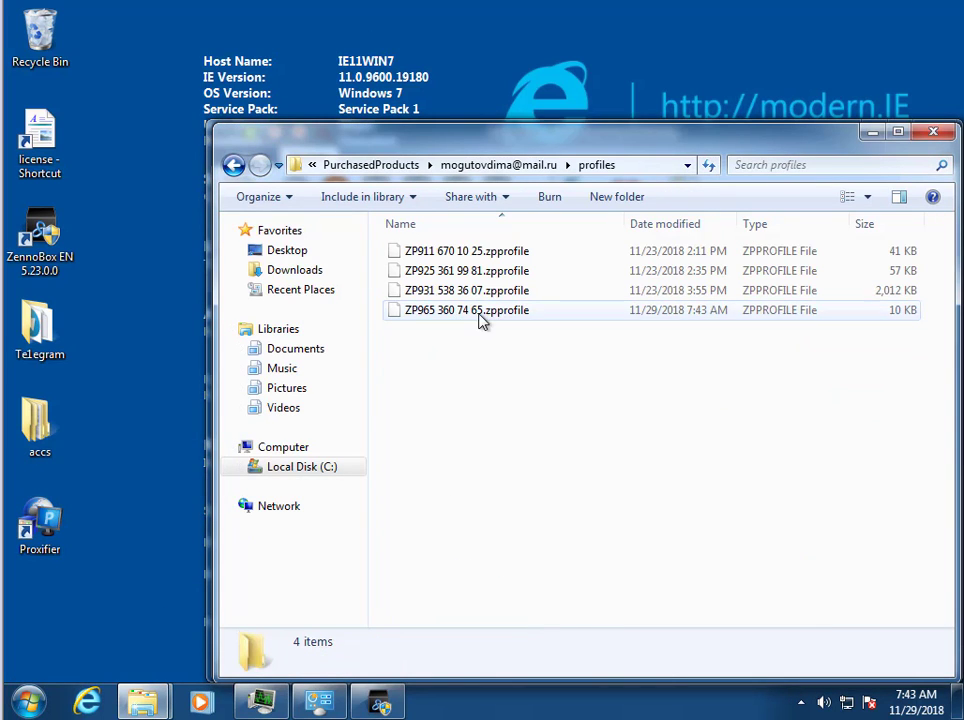
pyautogui.click(466, 309)
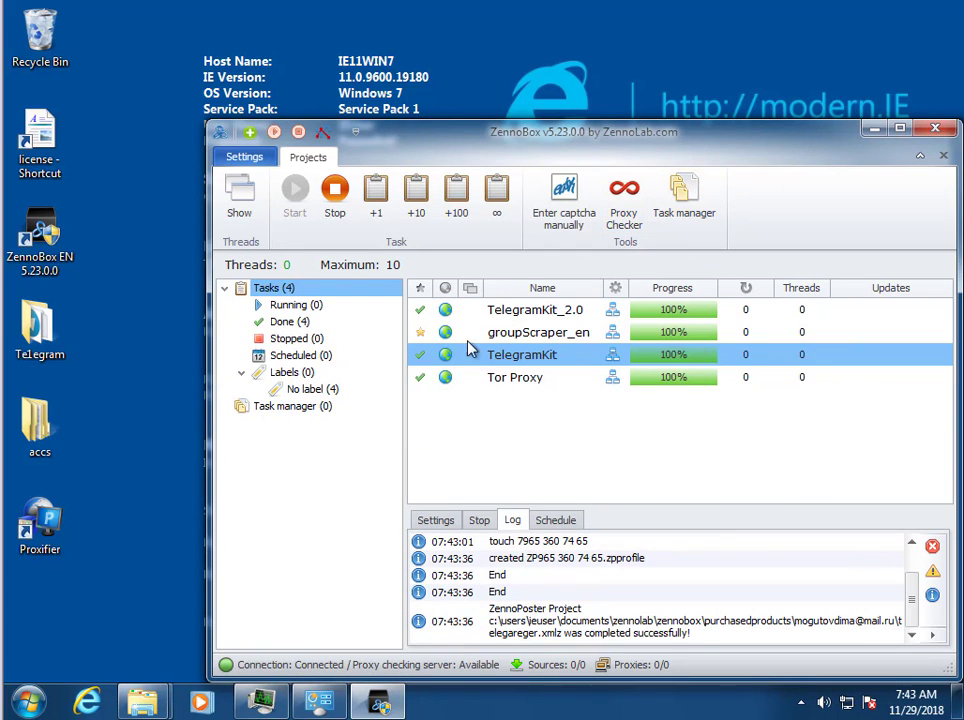
# Step: Start TelegramKit once more with +1 to launch the client from accs\2
pyautogui.click(376, 190)
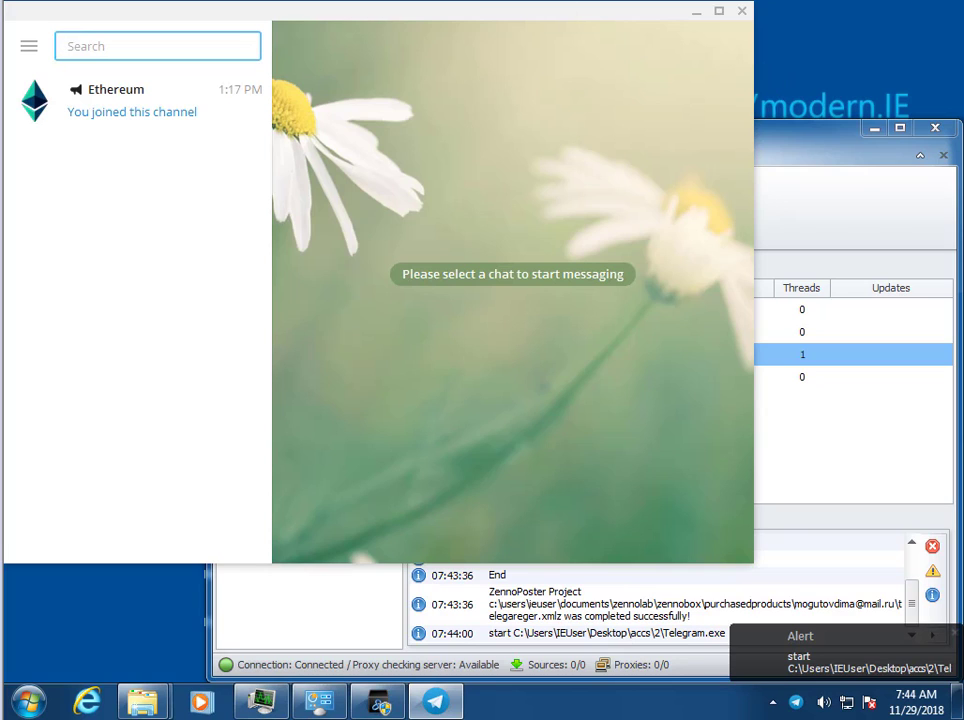
pyautogui.click(157, 46)
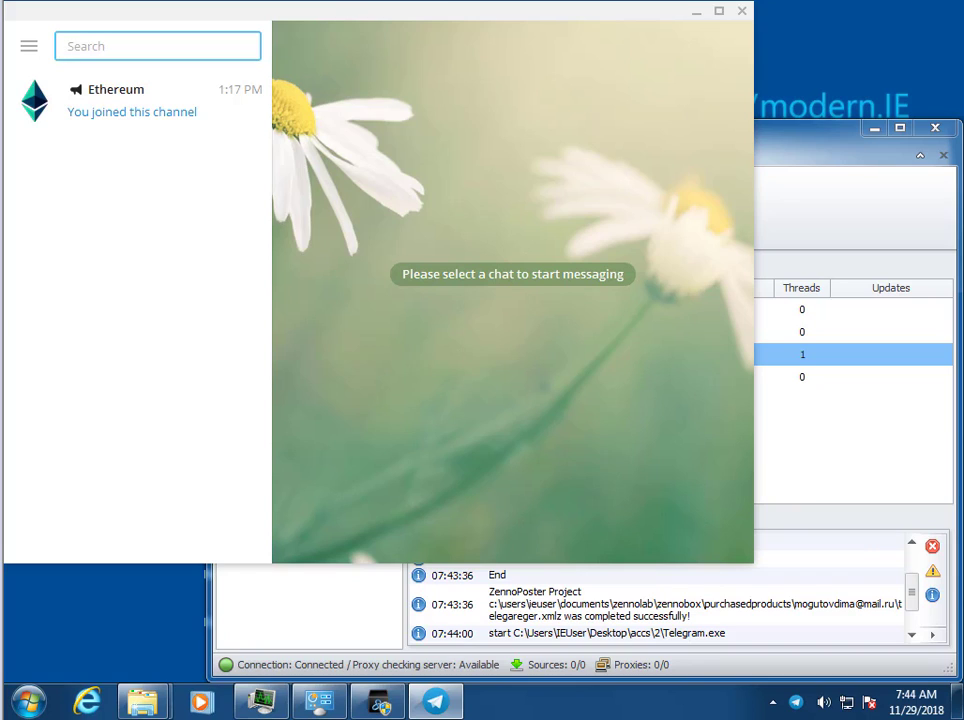
pyautogui.click(157, 46)
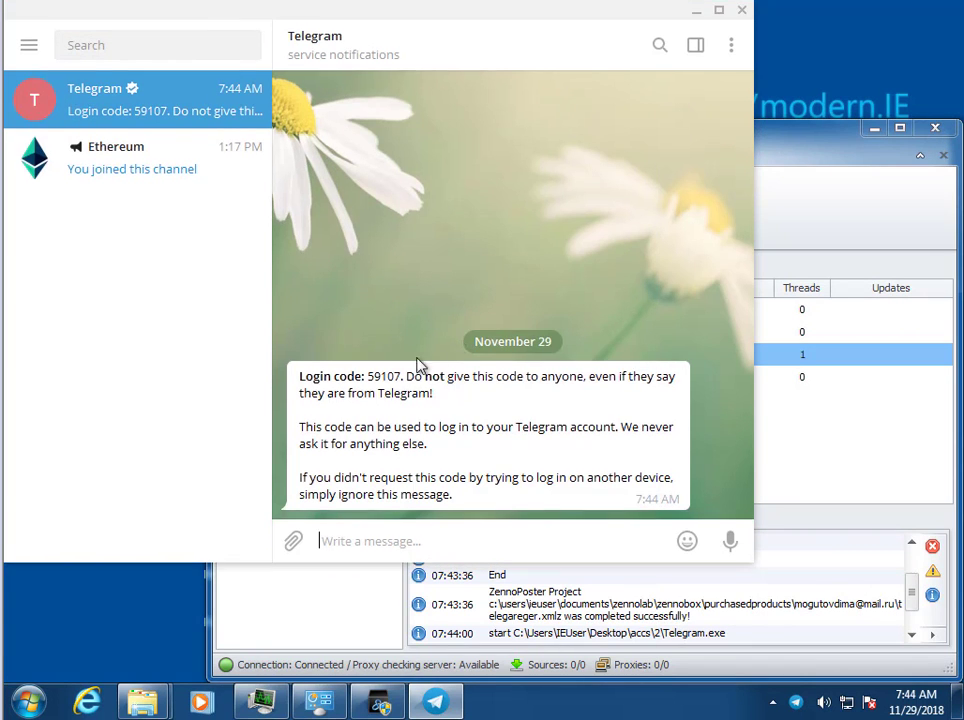
pyautogui.doubleClick(384, 376)
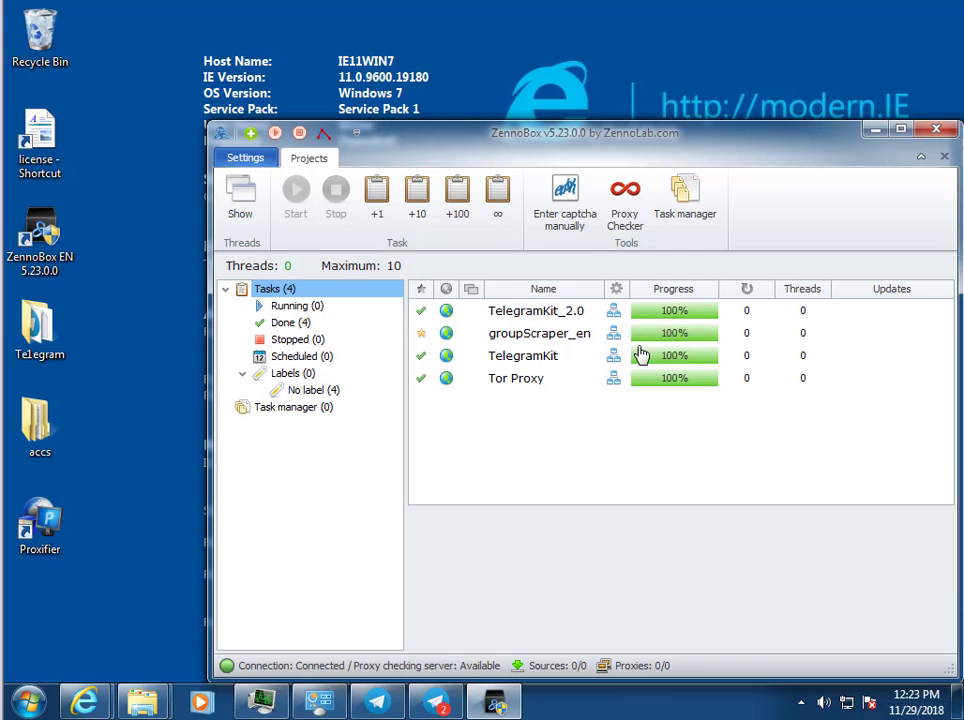
# Step: Enable 'Need authorization accounts' in TelegramKit_2.0 and set Profiles to profiles.xlsx
pyautogui.click(536, 310)
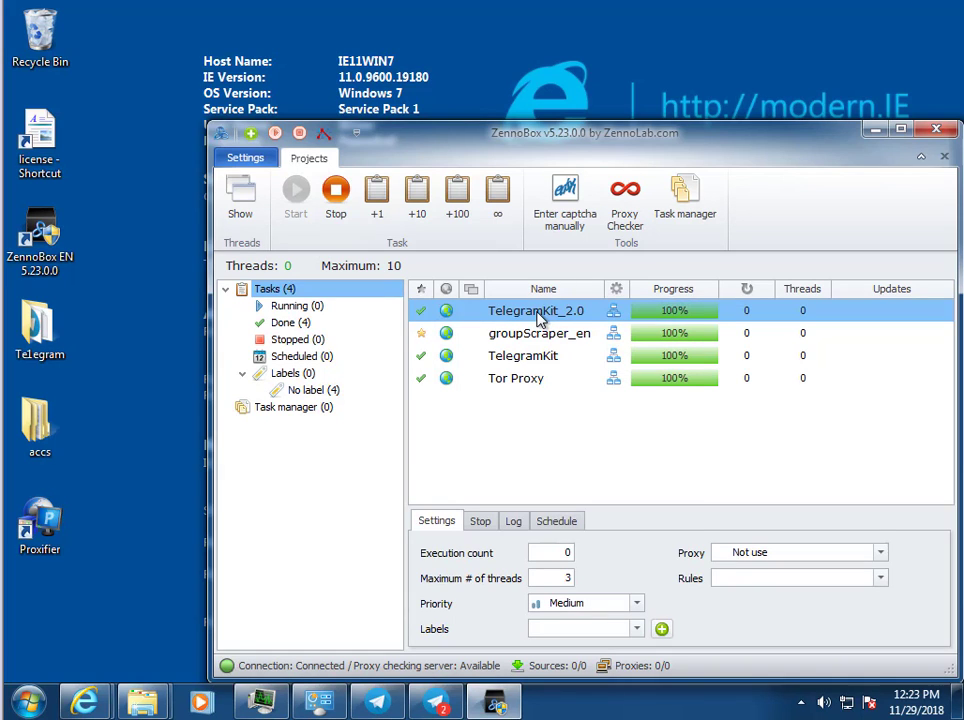
pyautogui.rightClick(535, 310)
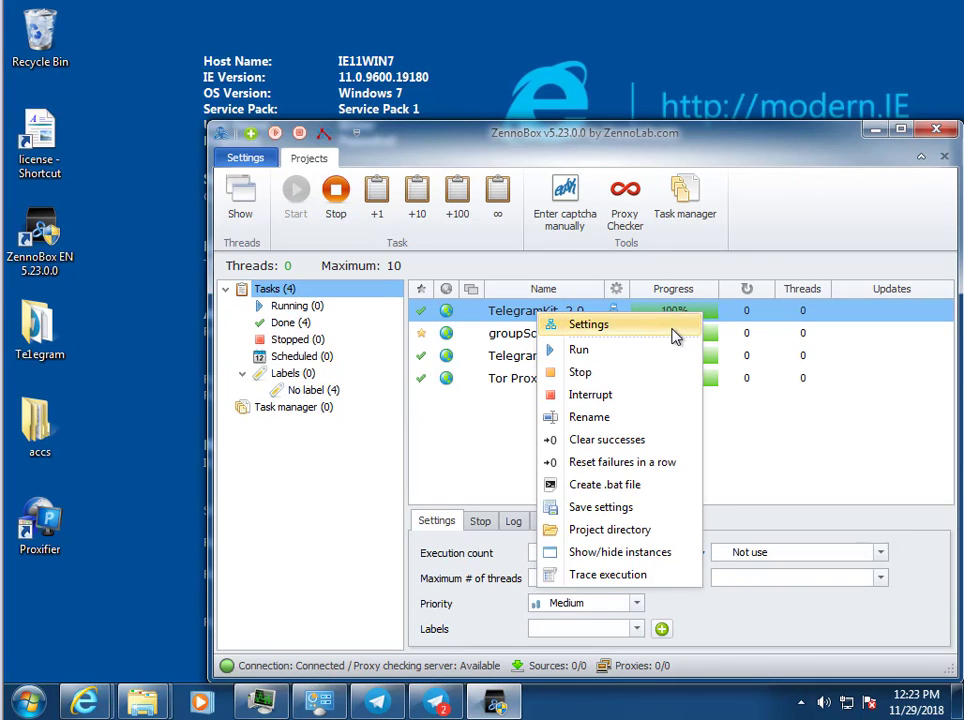
pyautogui.click(588, 324)
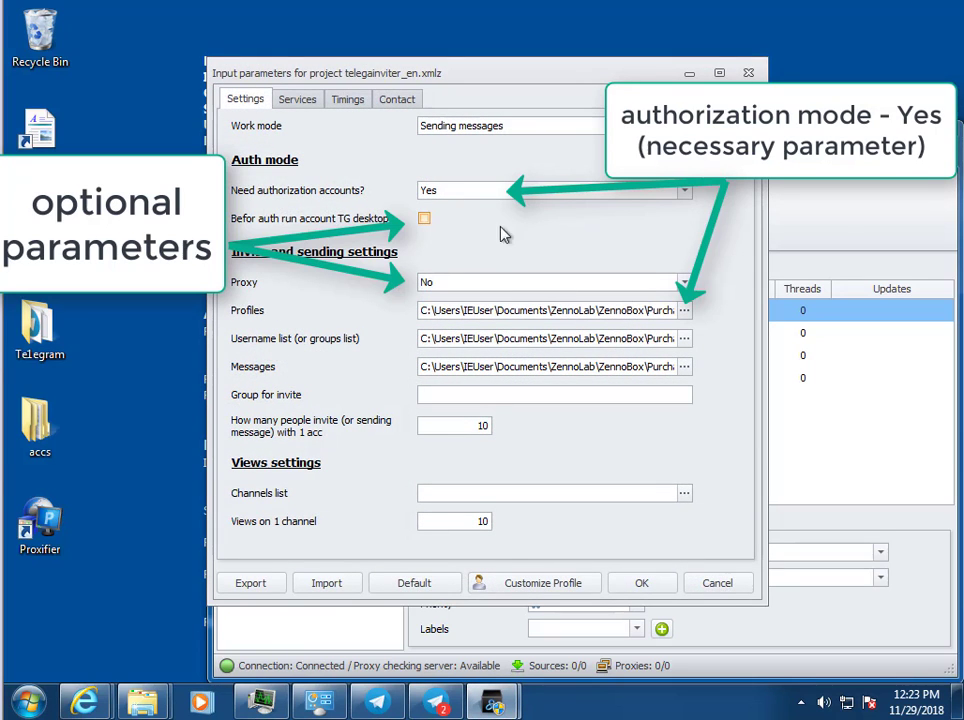
pyautogui.click(684, 190)
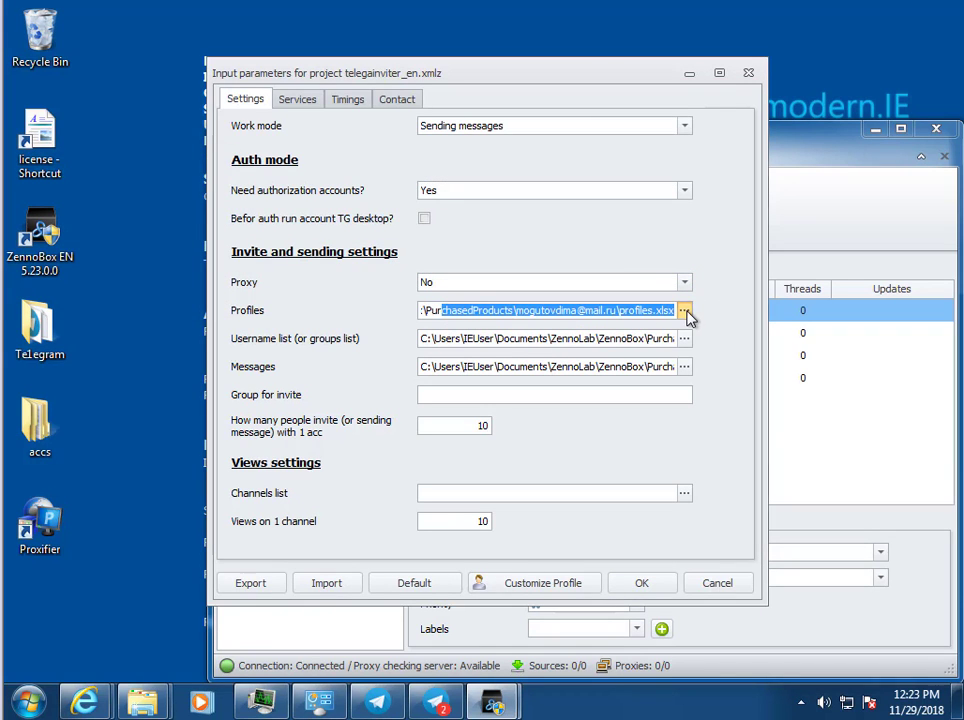
pyautogui.click(685, 310)
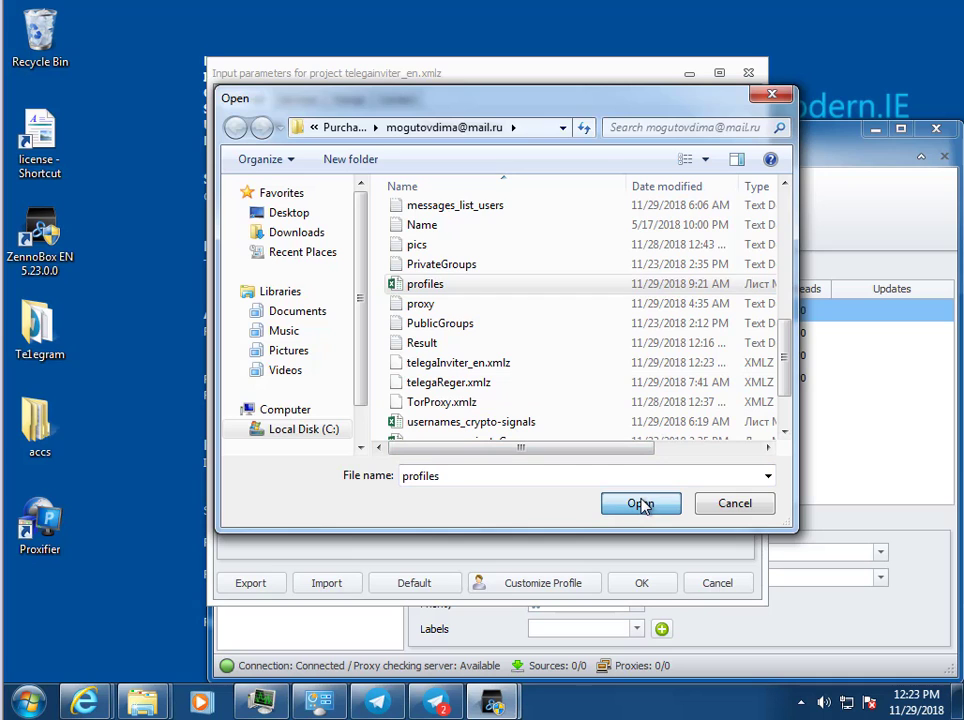
pyautogui.click(641, 503)
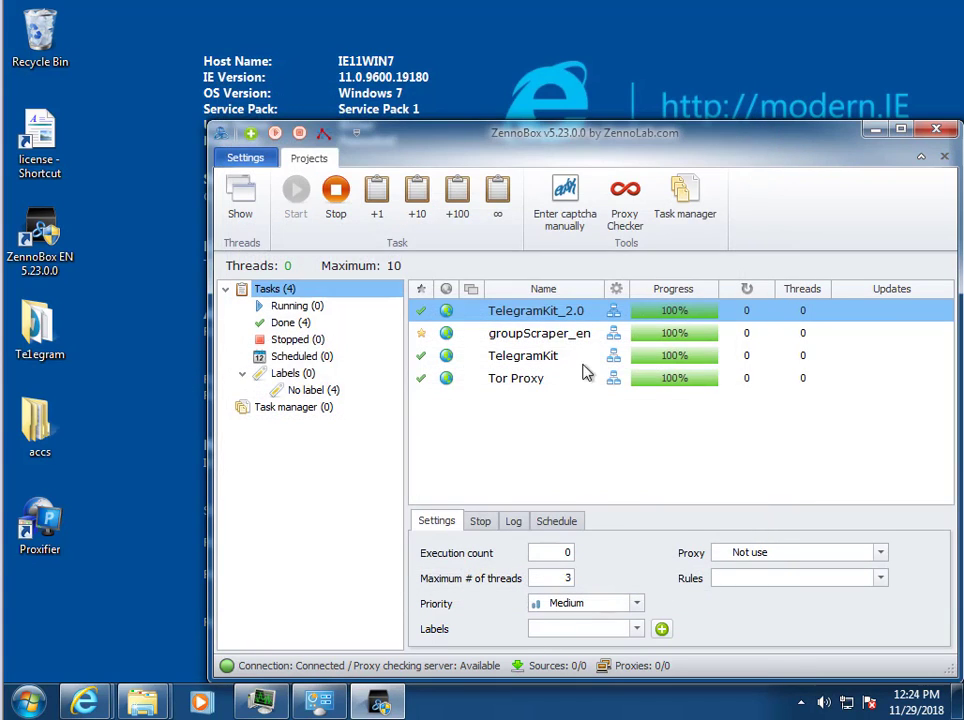
# Step: Run TelegramKit_2.0 and bring up Telegram Desktop while web Telegram sign-in loads
pyautogui.click(377, 195)
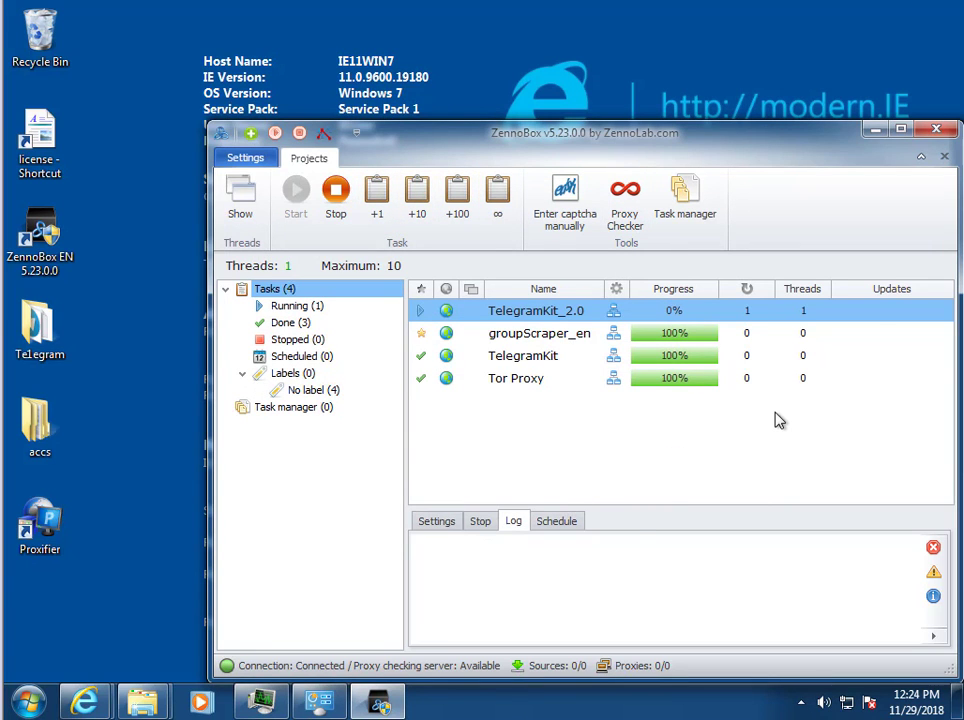
pyautogui.click(435, 700)
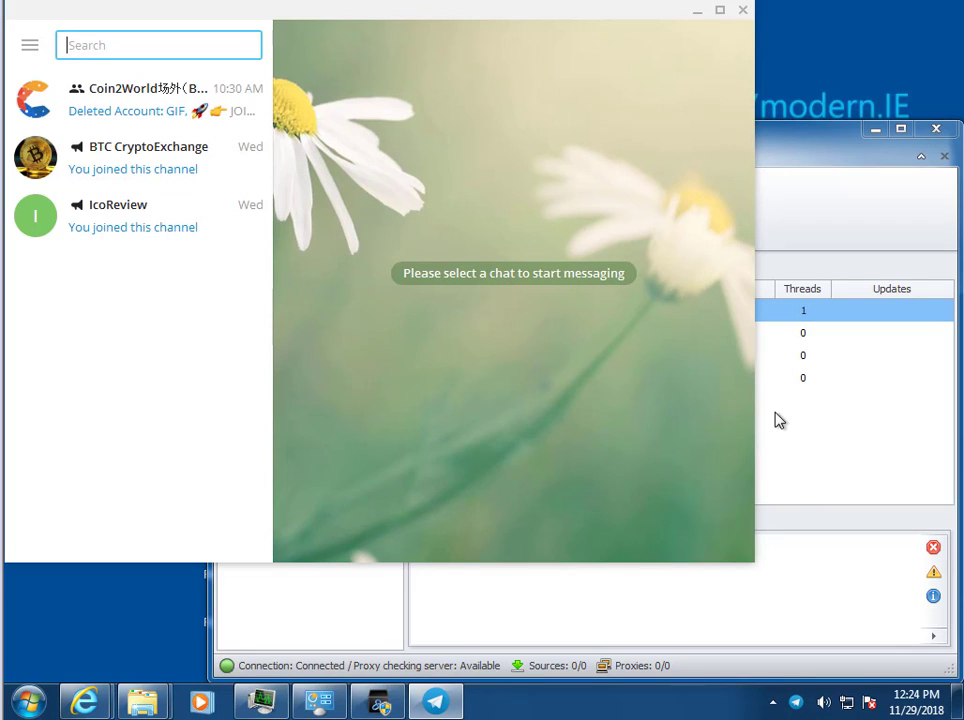
pyautogui.moveTo(590, 320)
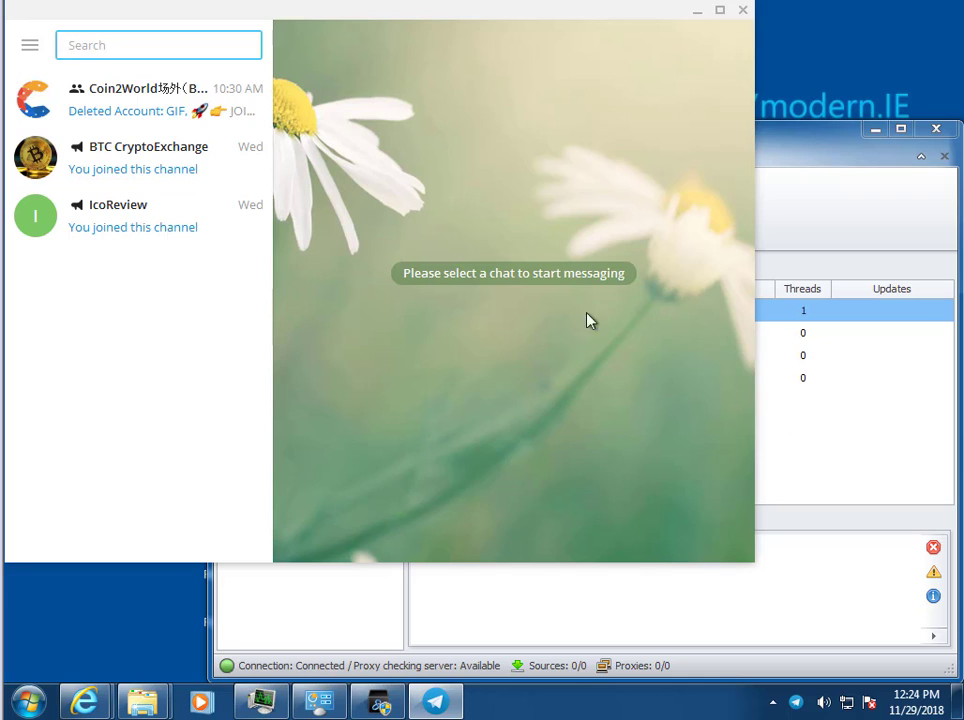
pyautogui.moveTo(453, 330)
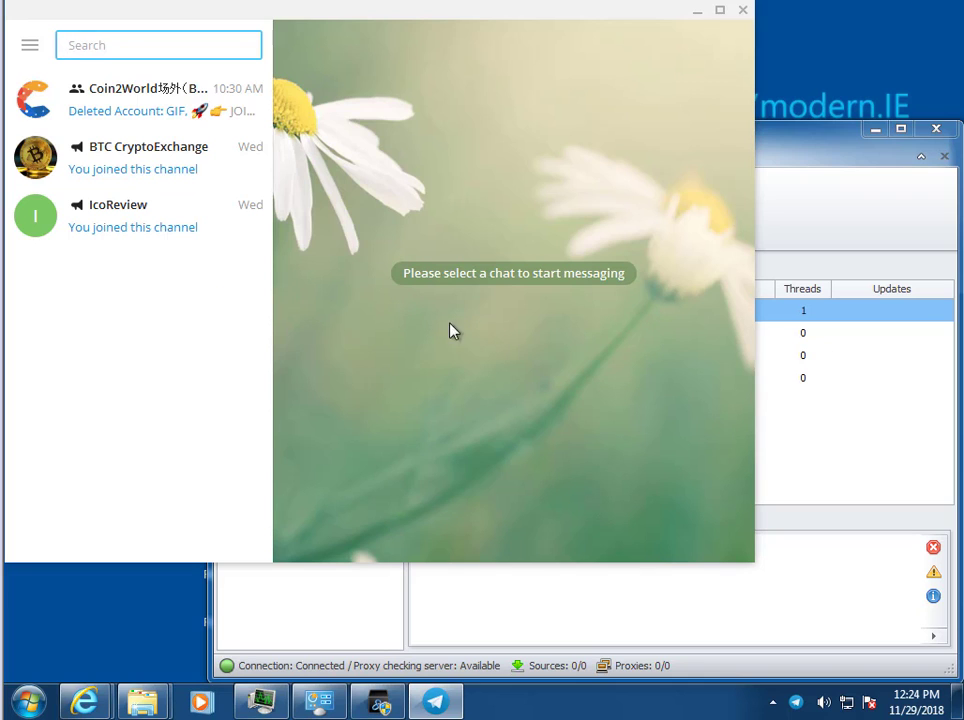
pyautogui.rightClick(535, 310)
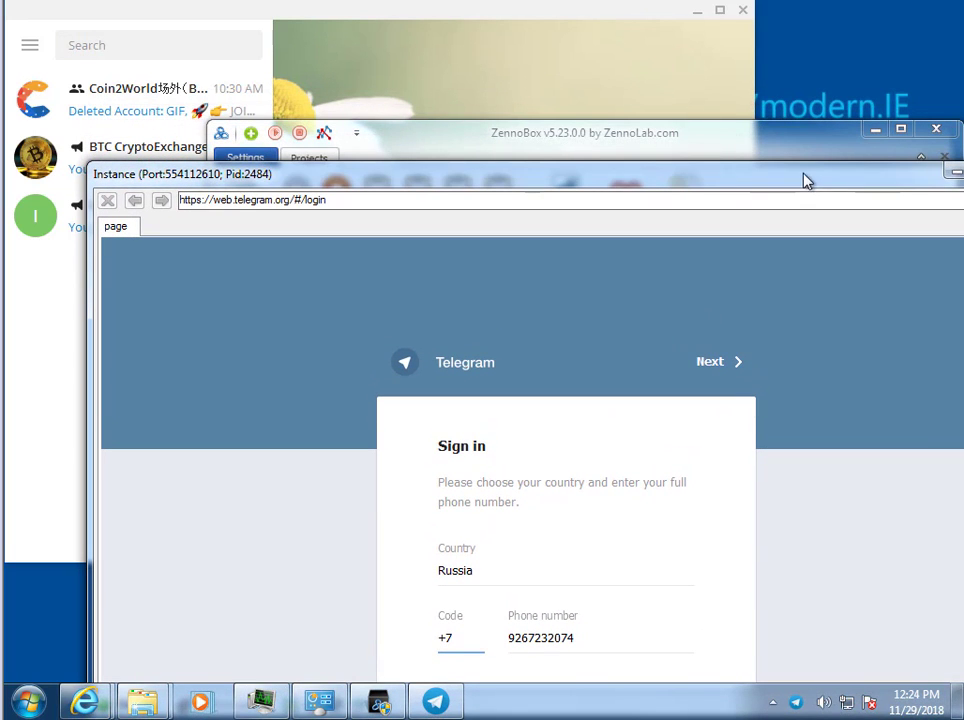
pyautogui.click(710, 361)
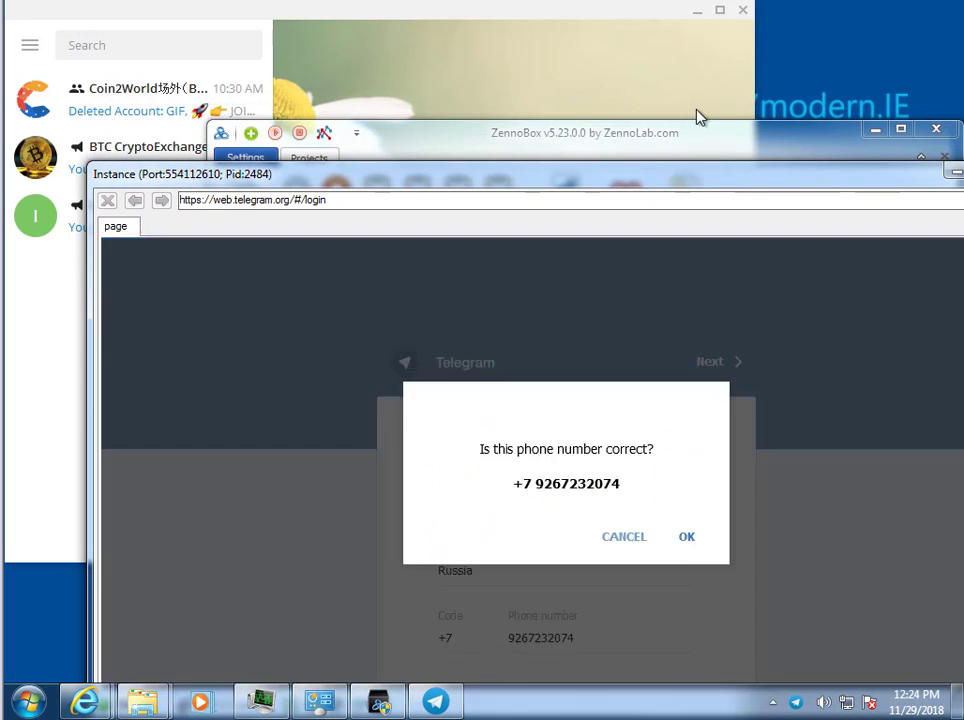
pyautogui.moveTo(673, 112)
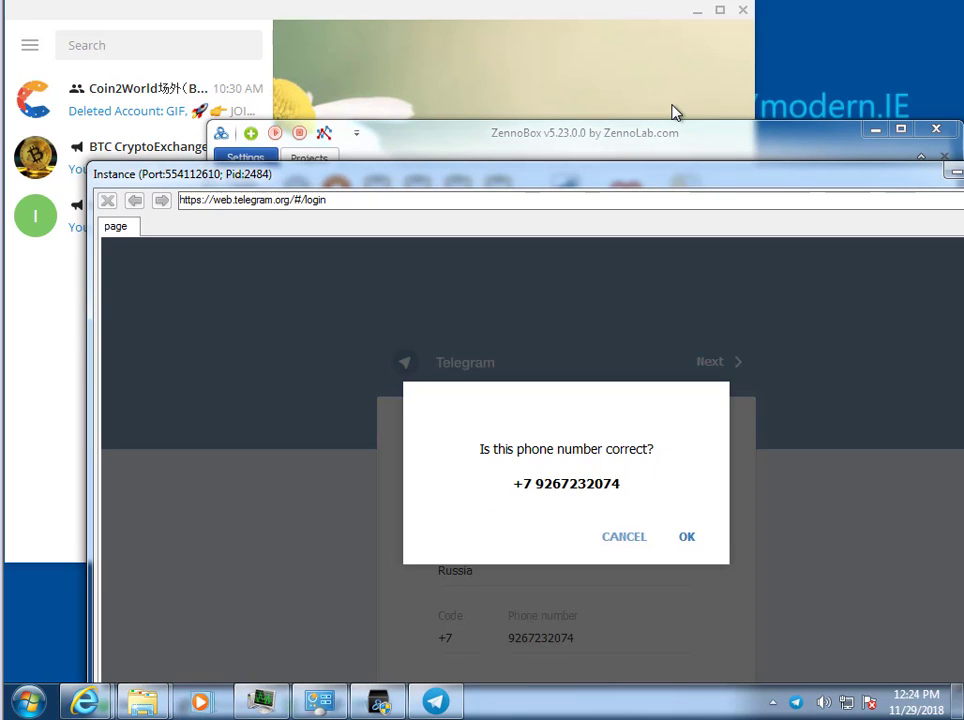
pyautogui.click(687, 537)
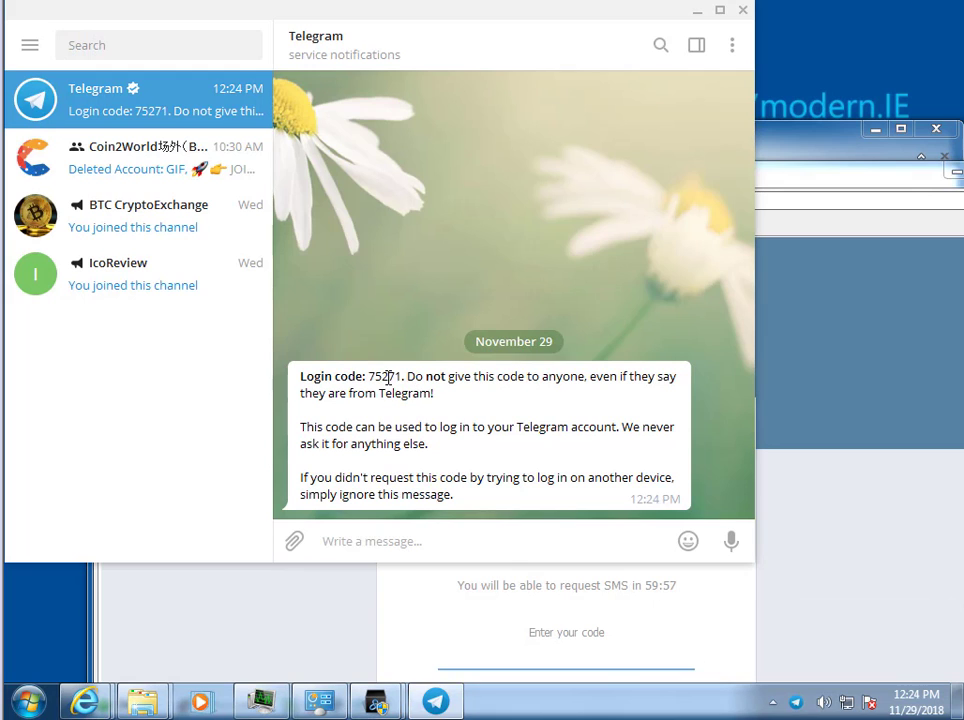
pyautogui.doubleClick(384, 376)
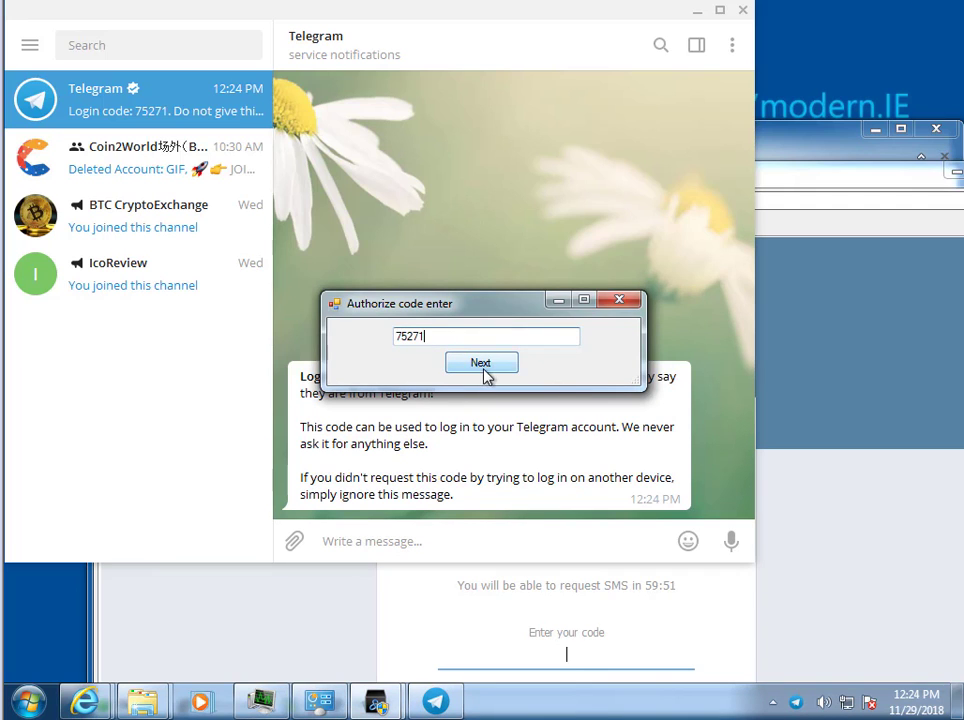
pyautogui.click(480, 362)
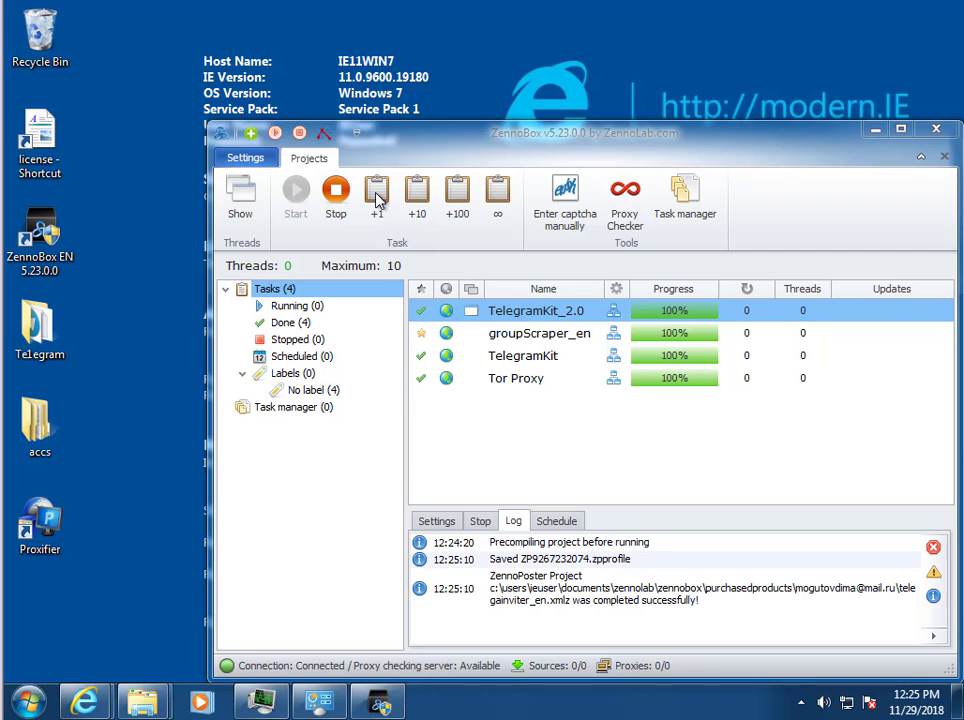
# Step: Run the TelegramKit_2.0 task once more with the +1 button
pyautogui.click(377, 195)
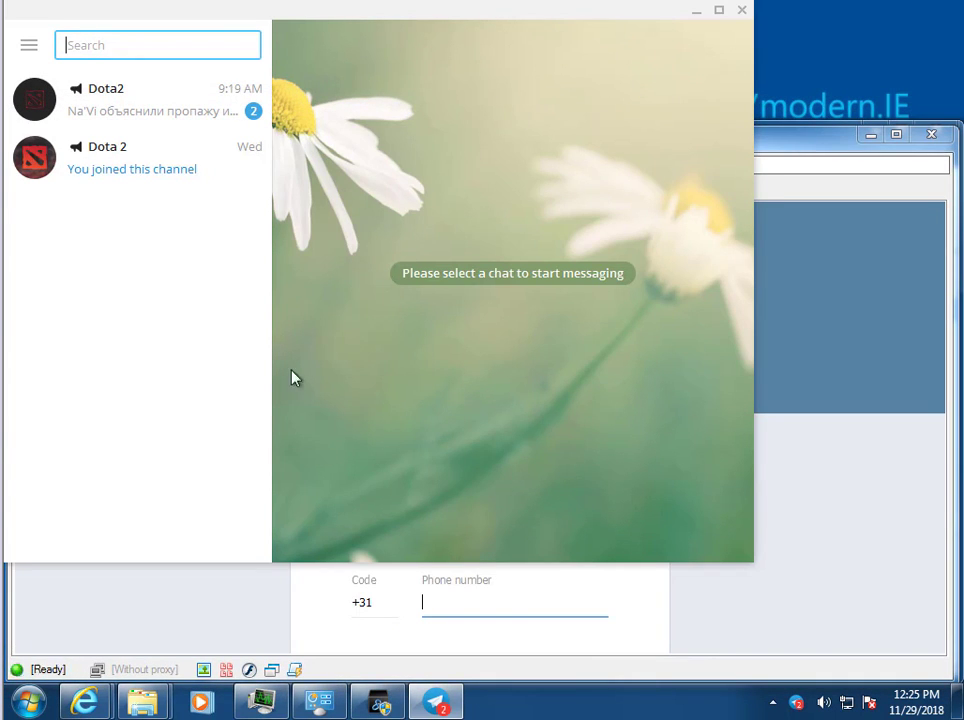
pyautogui.moveTo(300, 145)
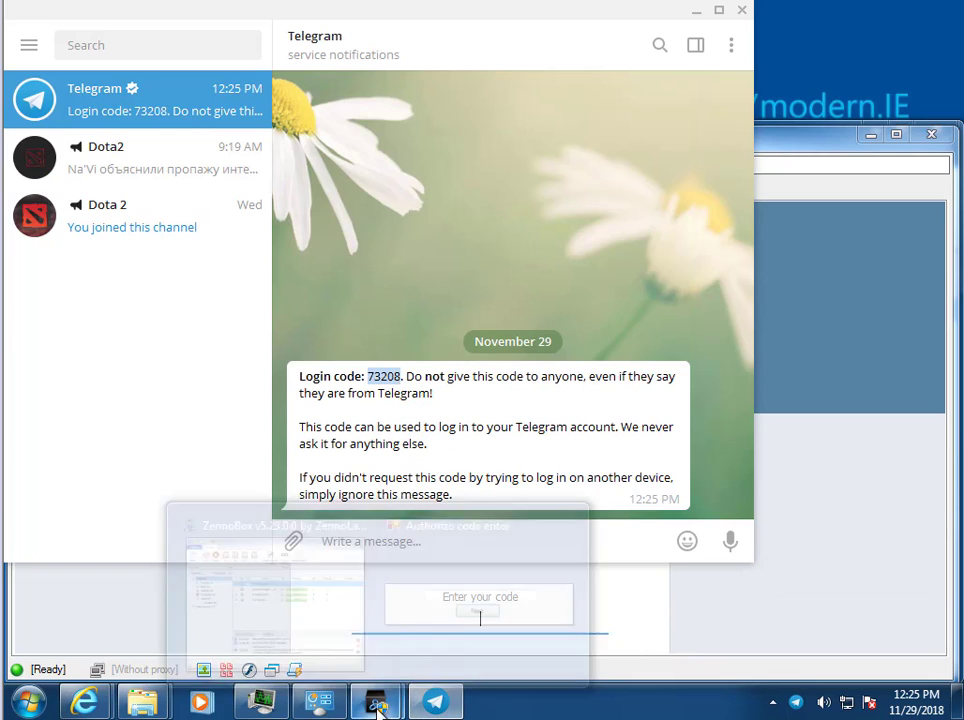
pyautogui.rightClick(485, 335)
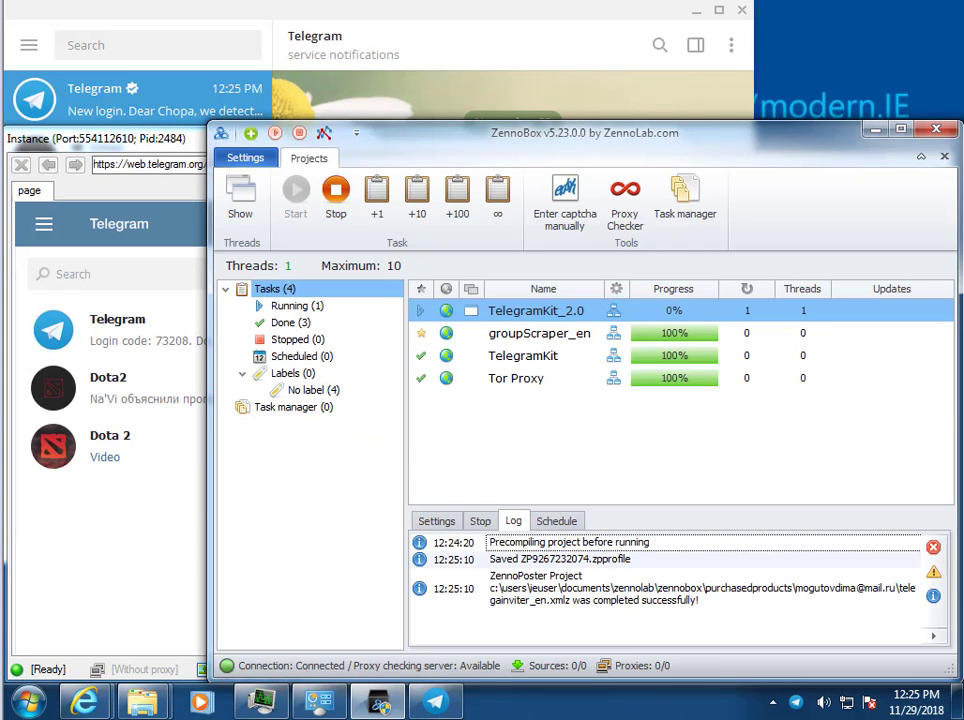
pyautogui.moveTo(645, 545)
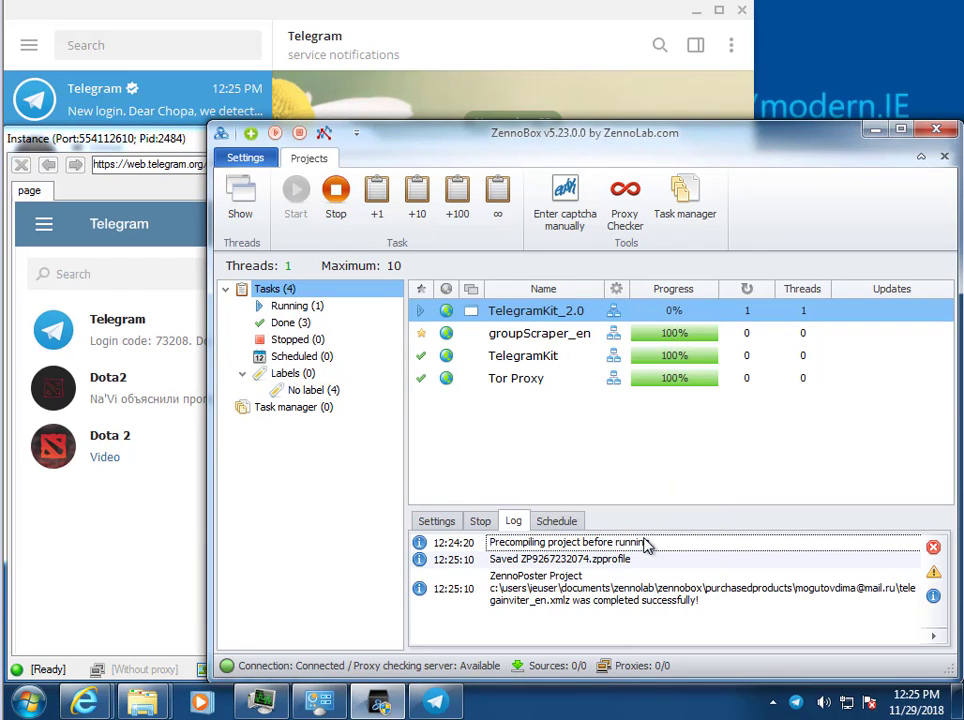